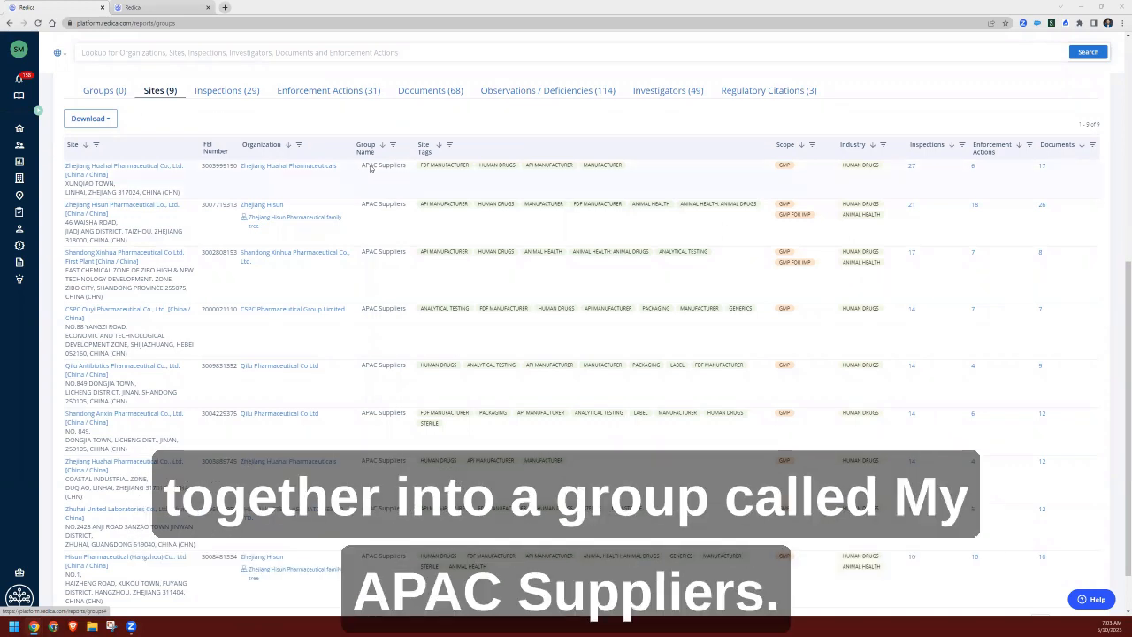
mouse_move(383, 174)
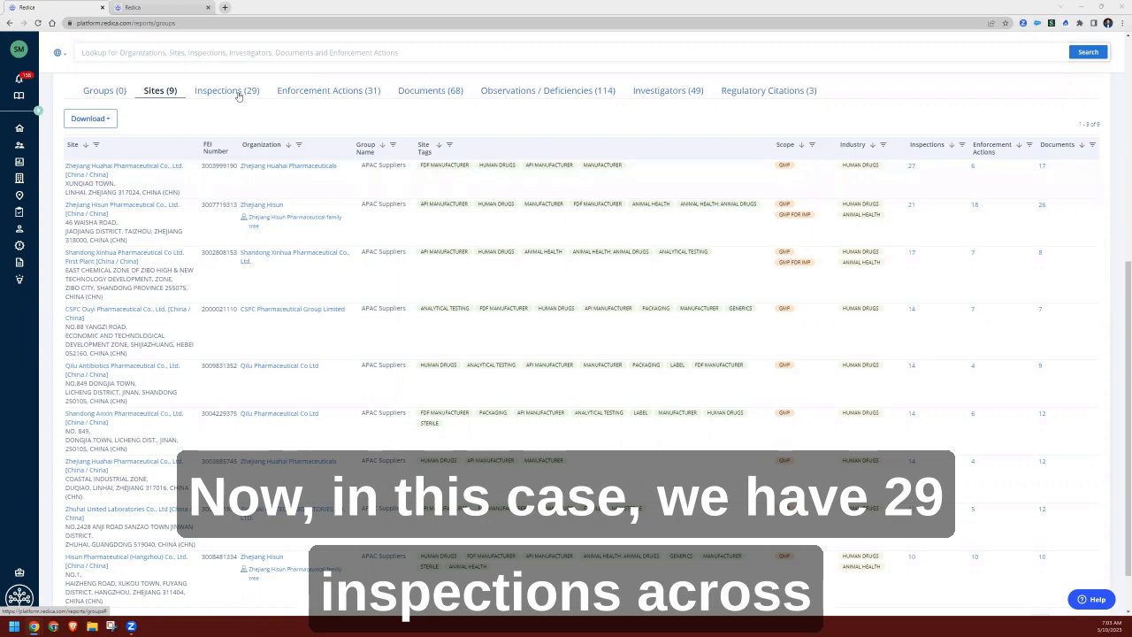
Show the group's 29 inspections with dates, durations, reasons and agency outcomes
click(227, 91)
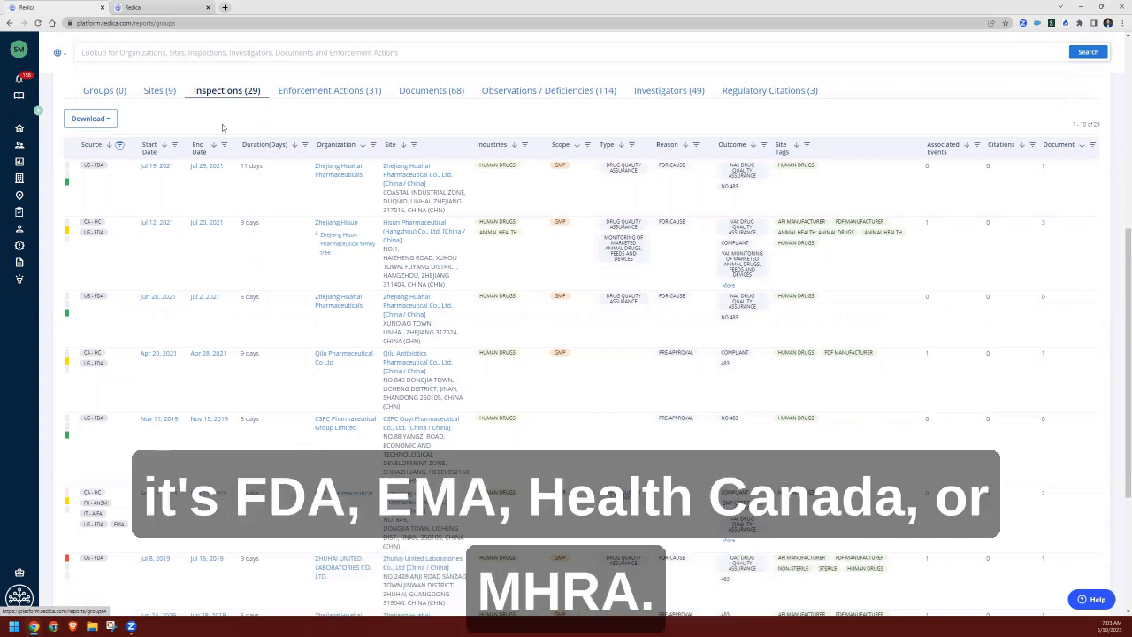
mouse_move(260, 127)
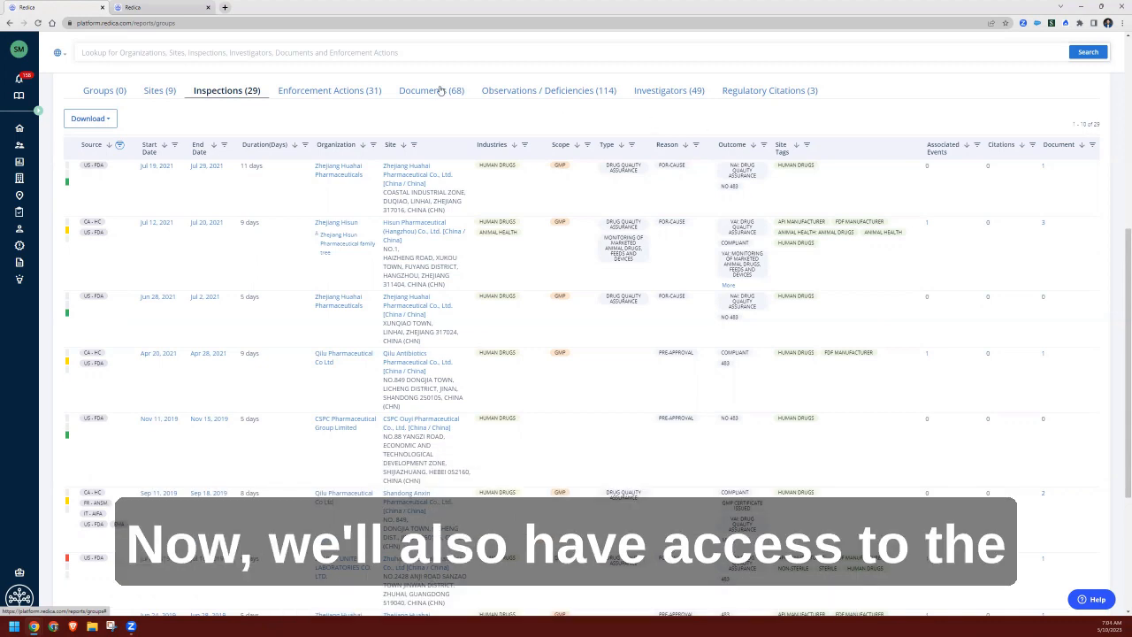
List the group's 68 documents, including Form 483s, warning letters and EIRs
click(429, 91)
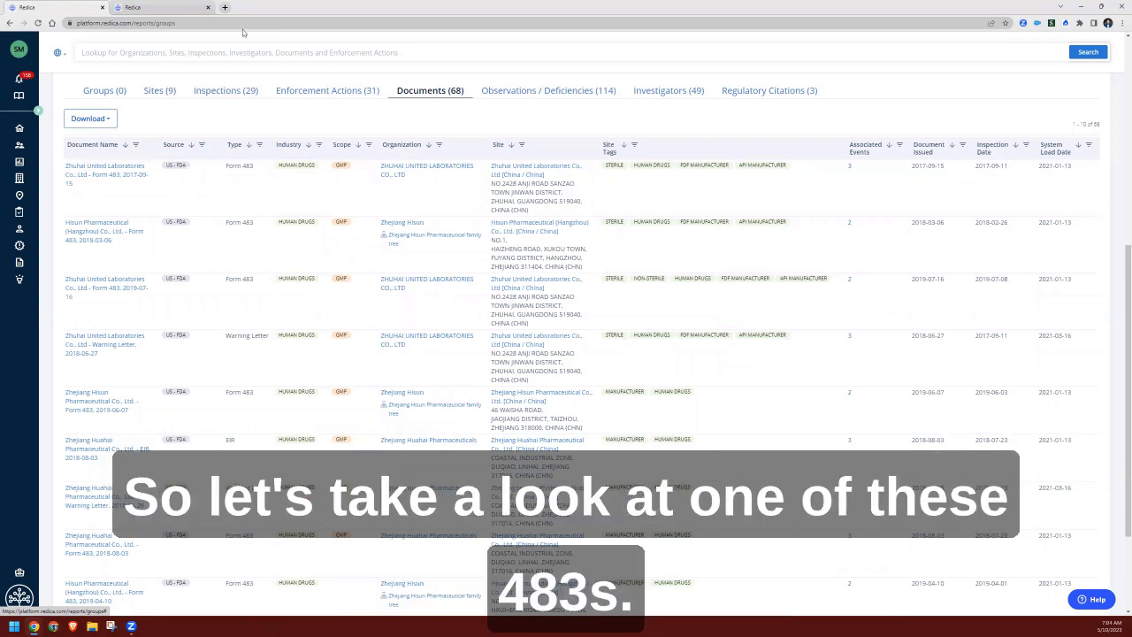
click(97, 226)
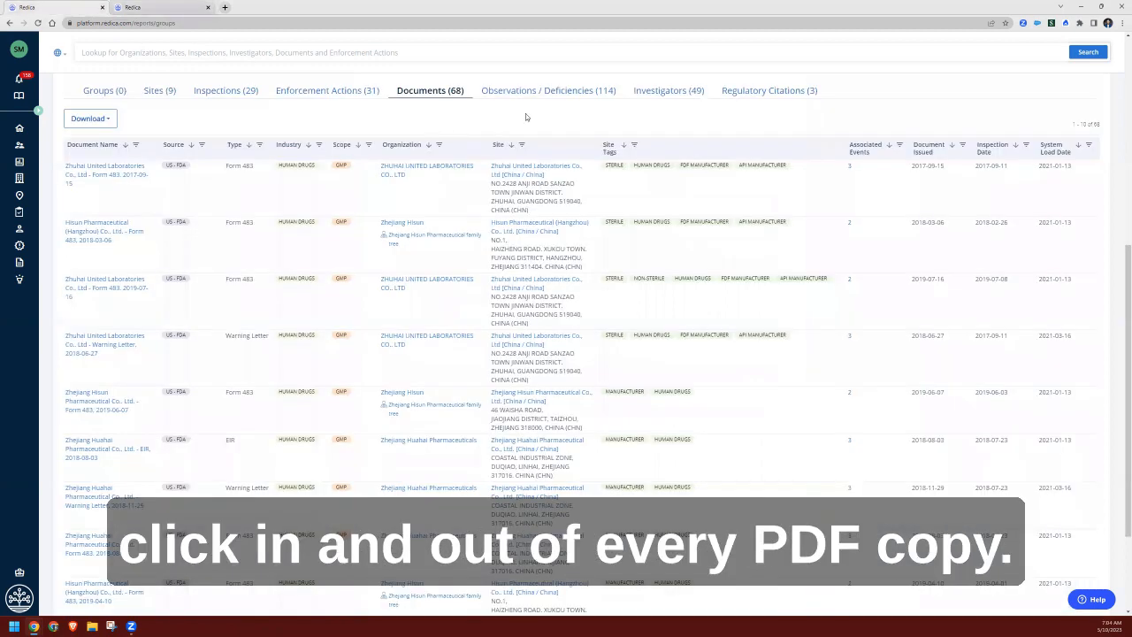
Show the 114 observations and close one observation's full-text popup
click(549, 91)
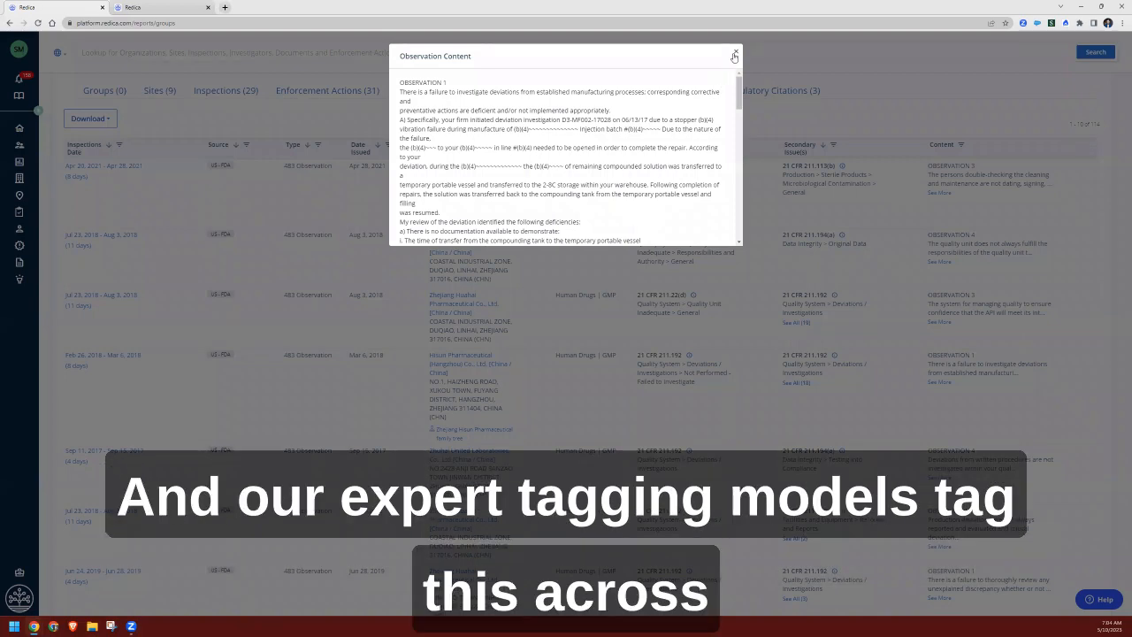
click(734, 56)
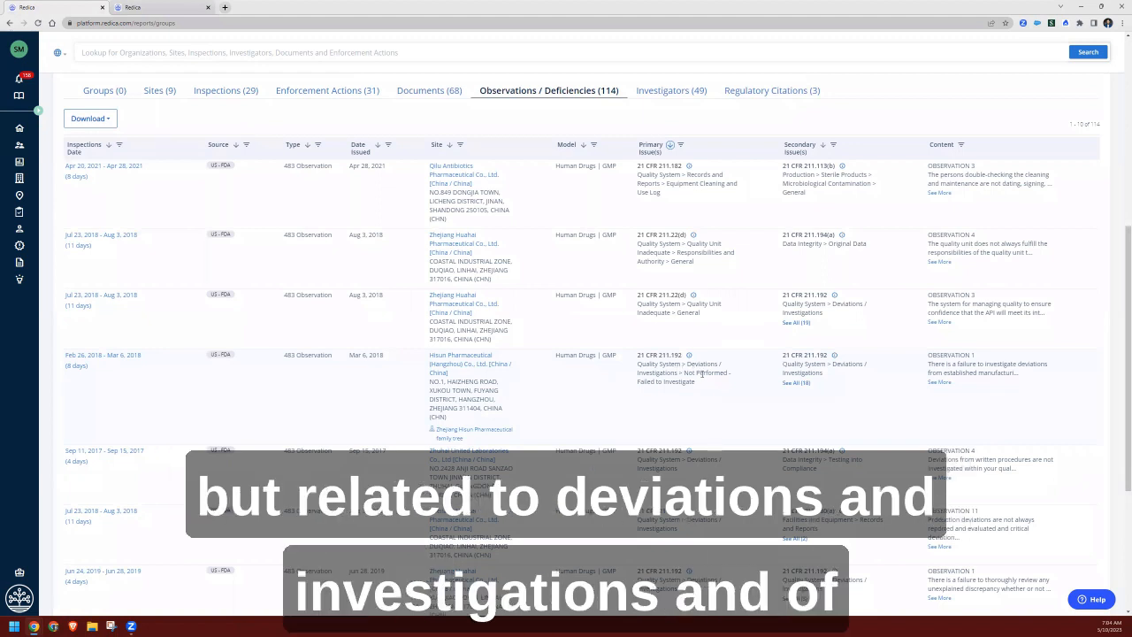
mouse_move(707, 391)
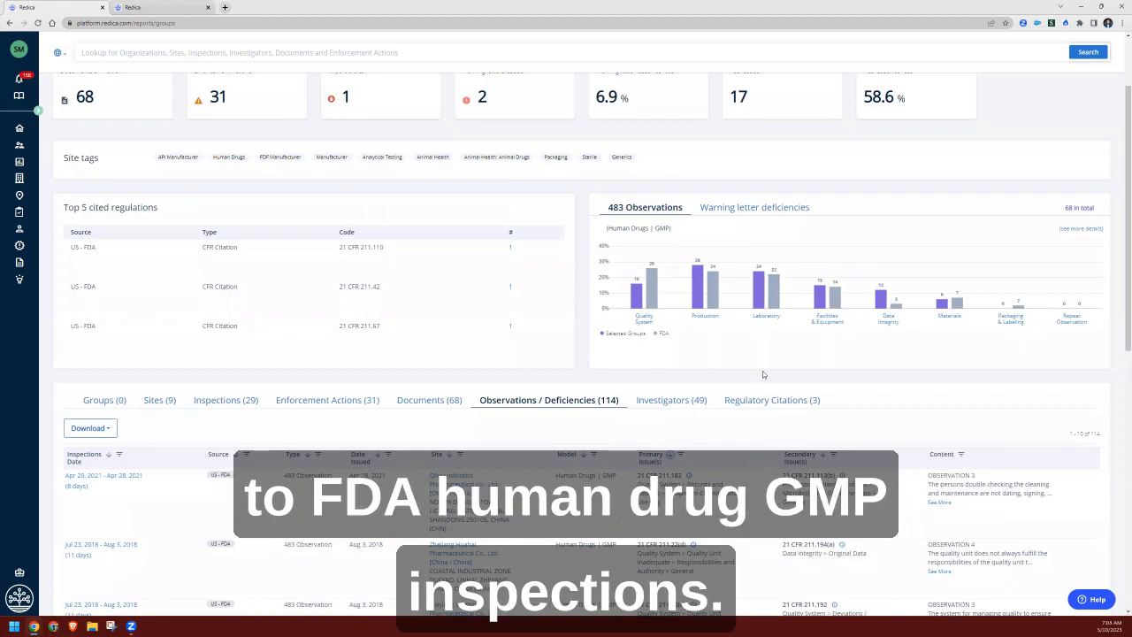
scroll(down, 3)
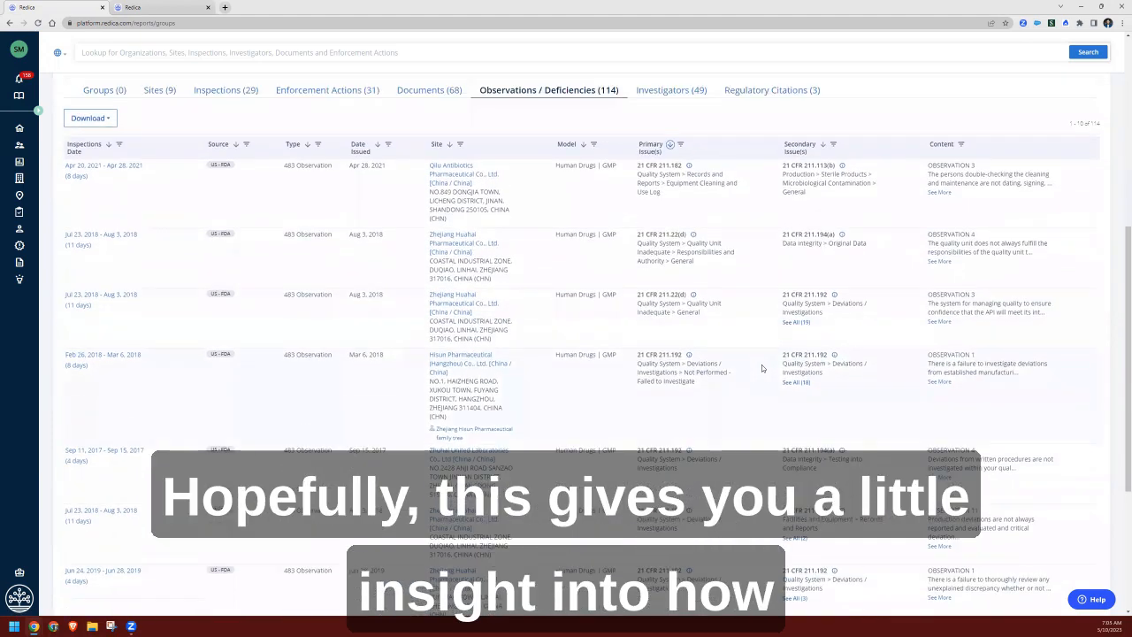